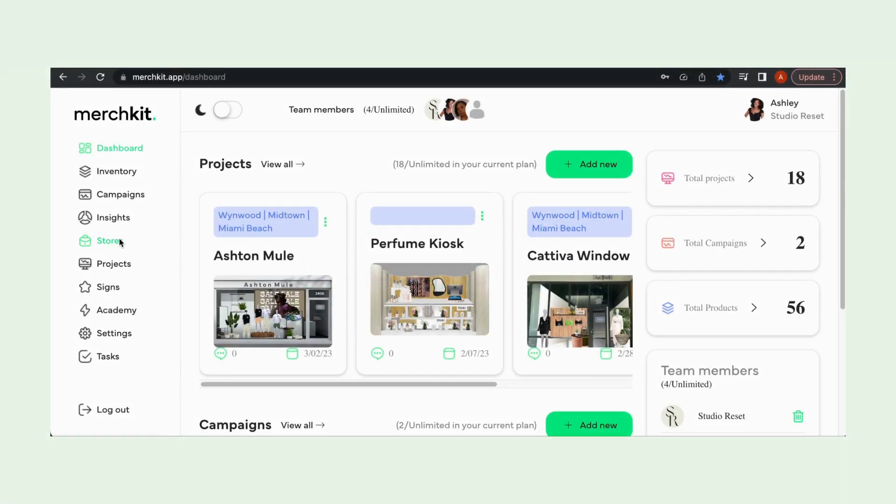
- Review all four store cards on the Stores page and their area tags, returning to the top
click(108, 241)
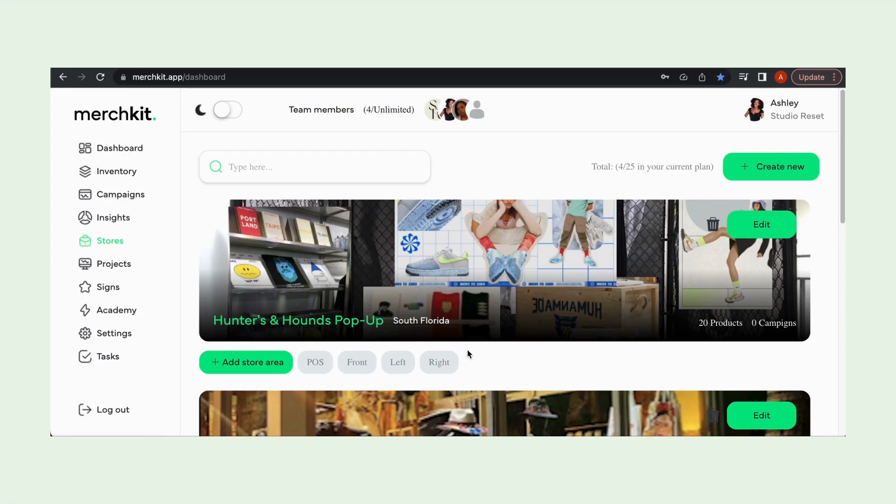
scroll(down, 3)
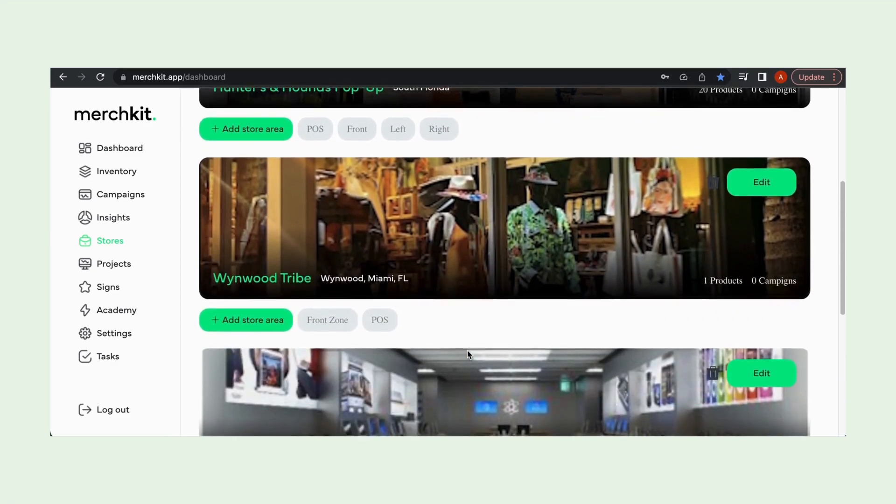
scroll(down, 3)
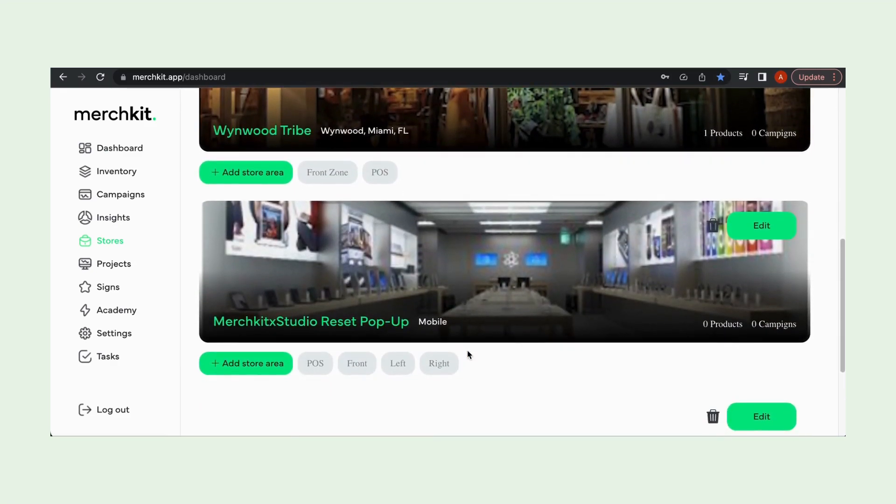
scroll(down, 3)
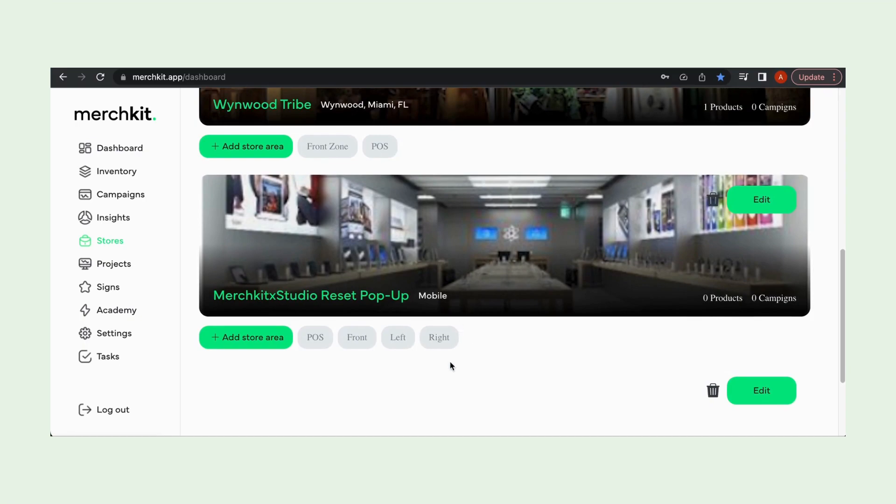
scroll(down, 3)
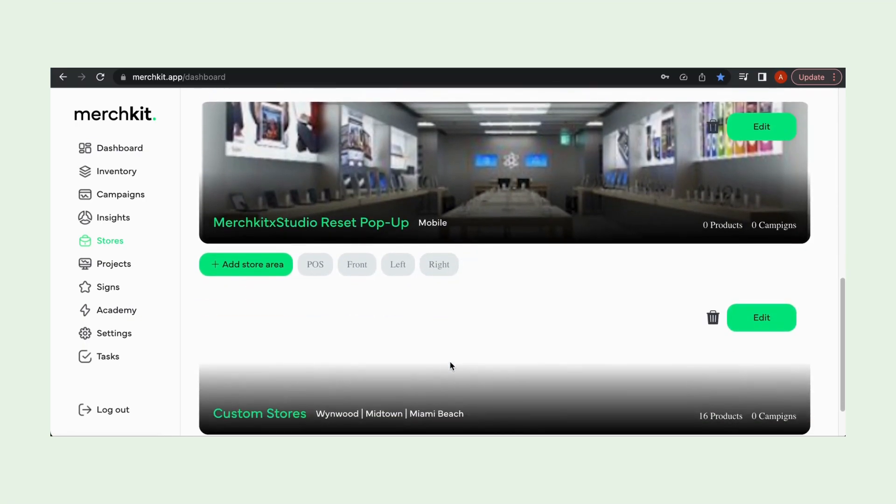
scroll(down, 3)
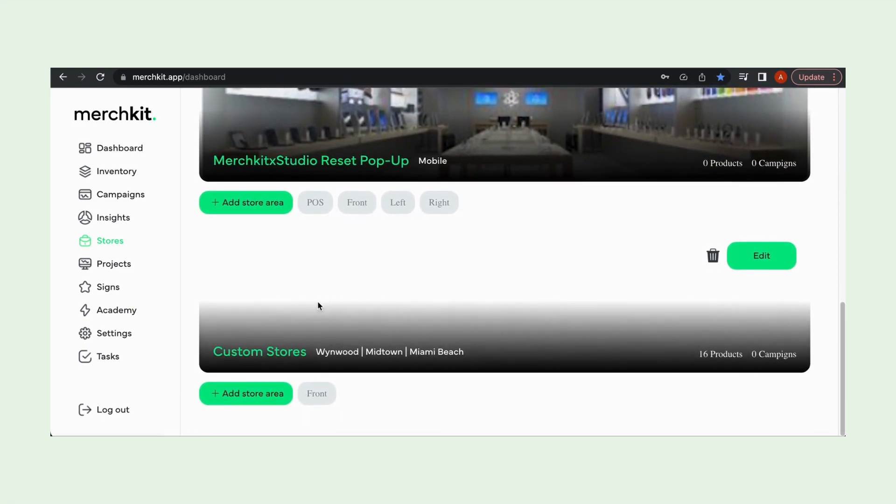
mouse_move(738, 379)
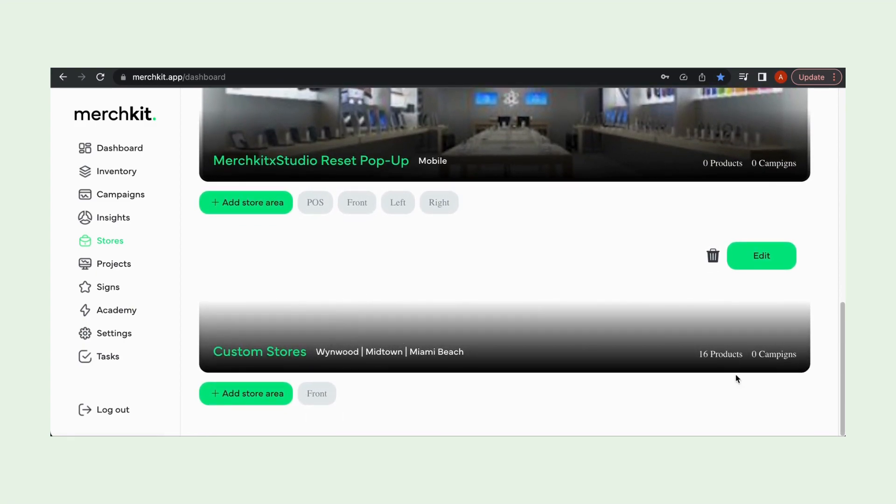
scroll(up, 3)
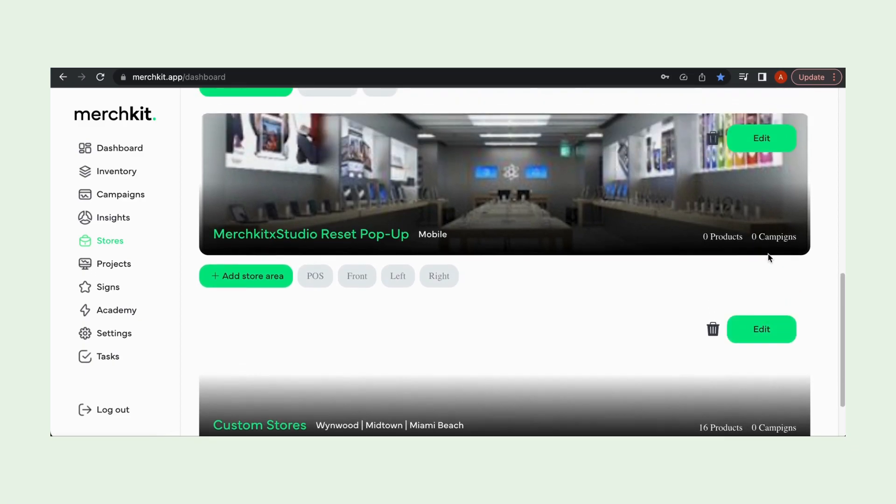
scroll(up, 3)
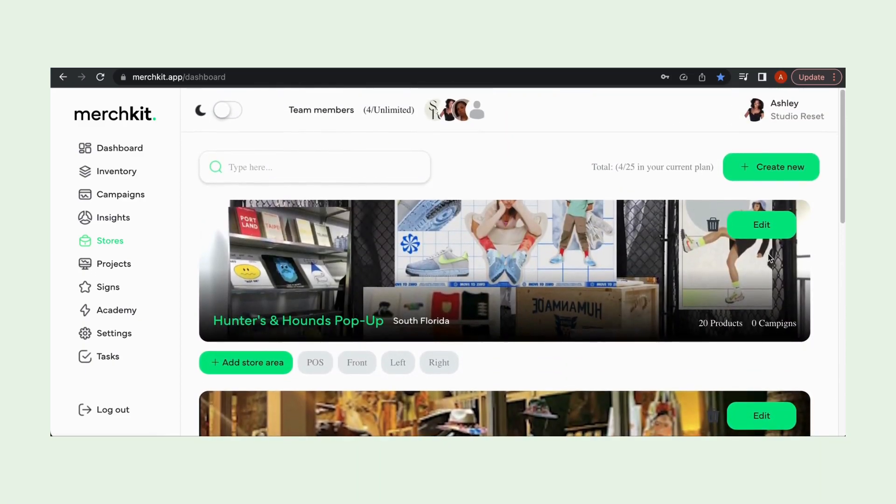
click(771, 167)
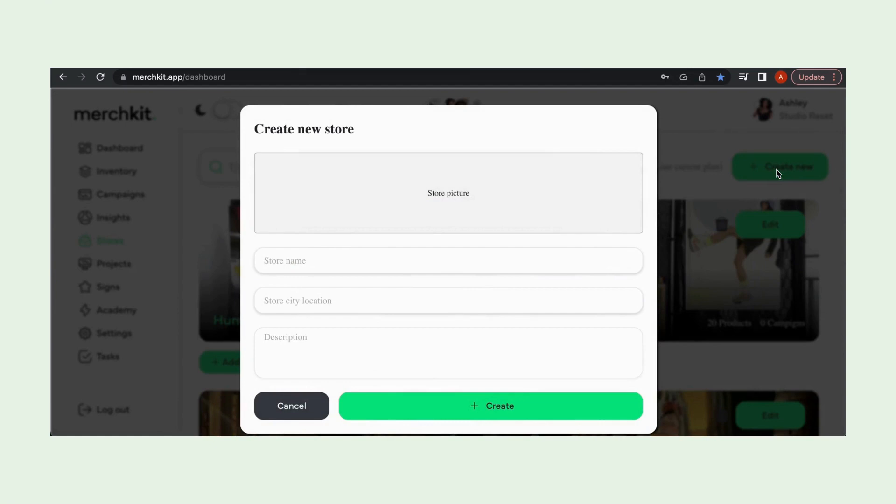
mouse_move(592, 200)
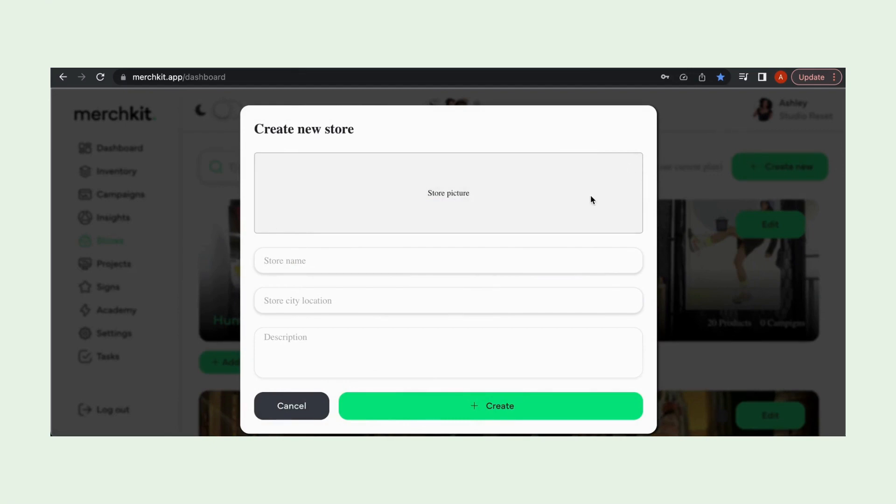
click(448, 260)
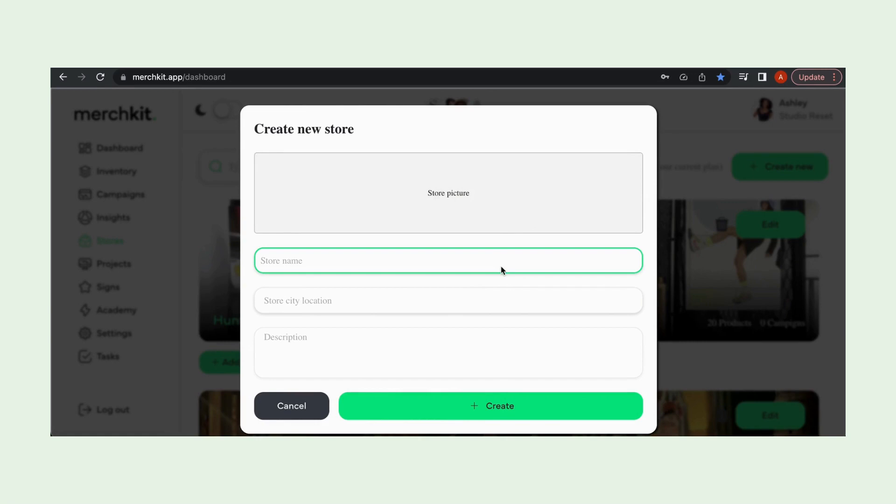
click(448, 301)
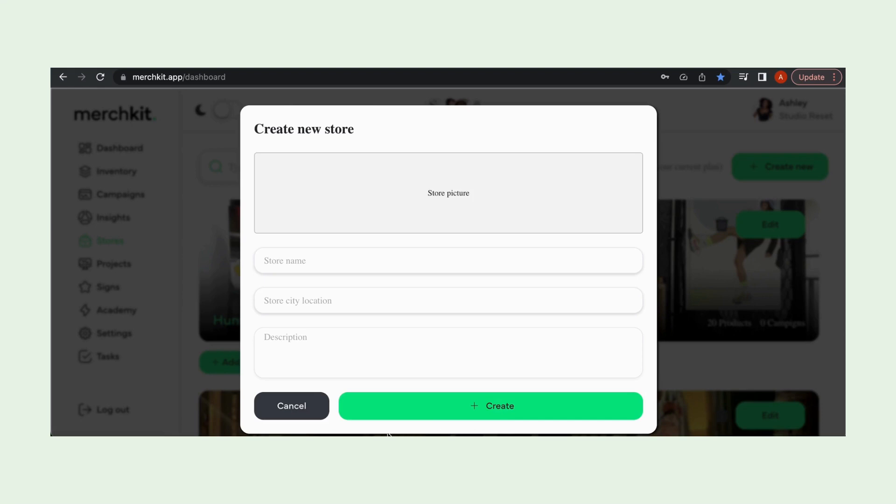
mouse_move(291, 406)
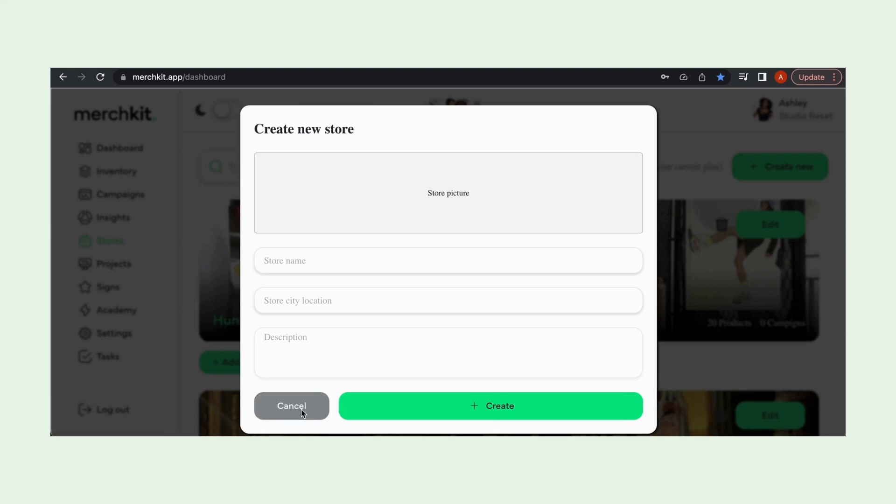
click(292, 407)
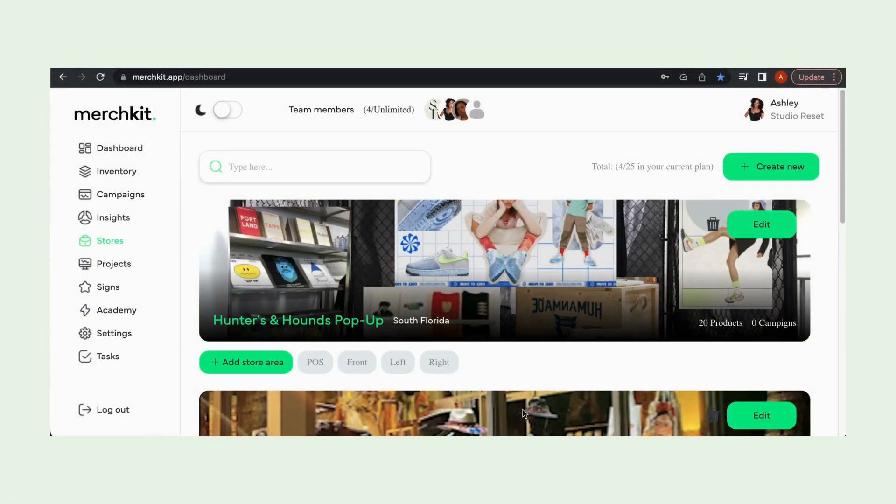
- Start adding a store area to Hunter's & Hounds Pop-Up and focus the new-area name field
scroll(down, 3)
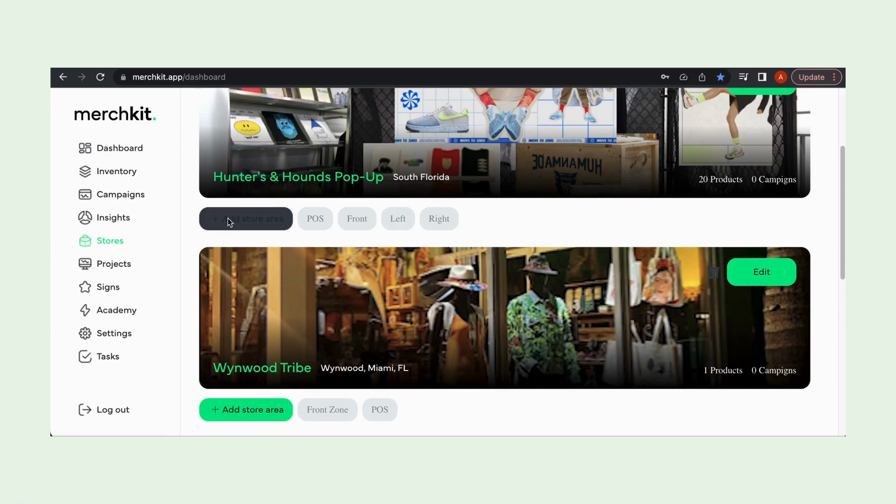
click(246, 219)
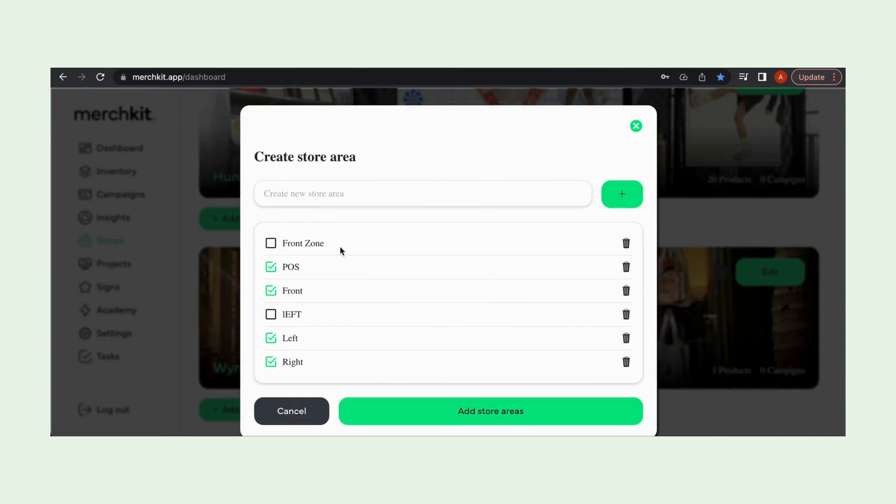
click(423, 194)
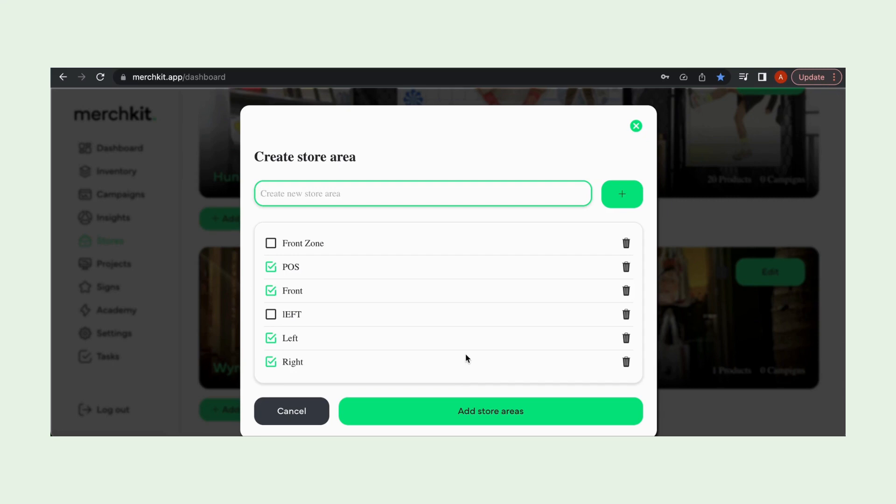
- Create a 'Back Wall' store area and tick it as an area of Hunter's & Hounds Pop-Up
text(B)
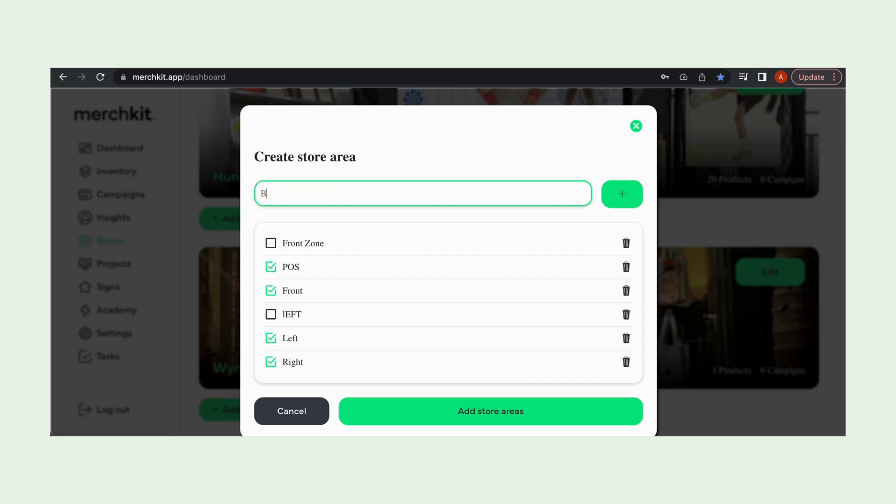
text(ack)
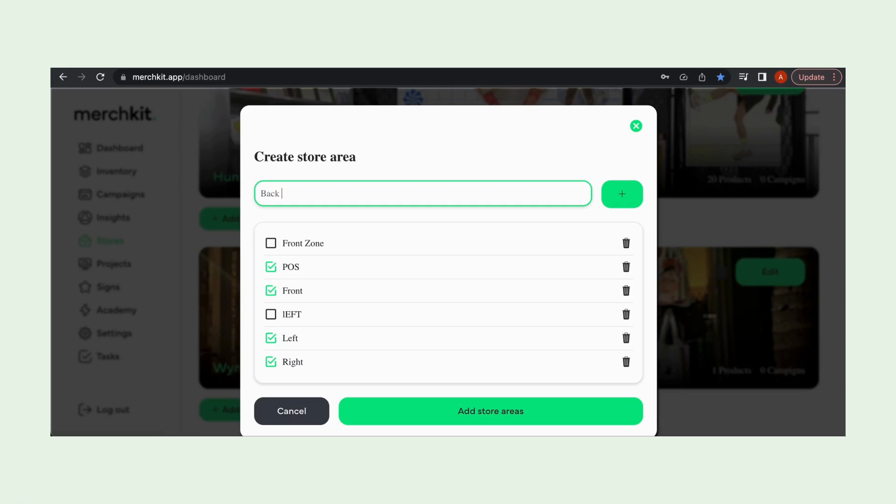
text(Wall)
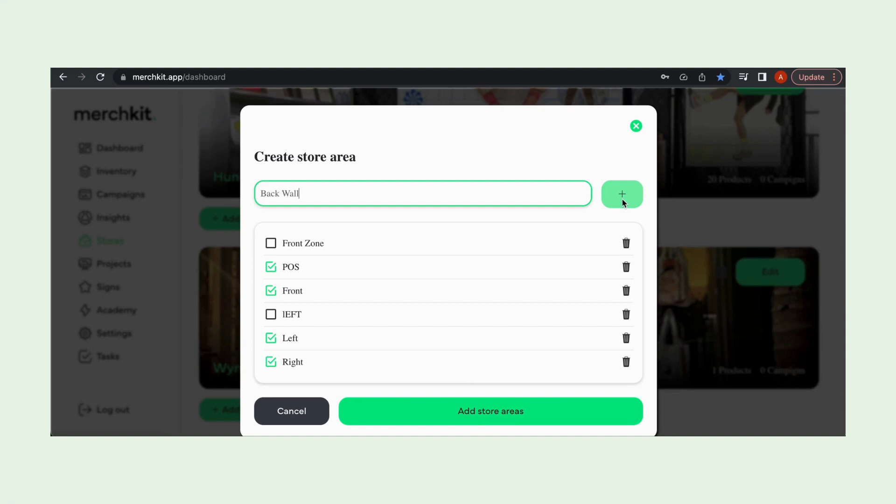
click(621, 193)
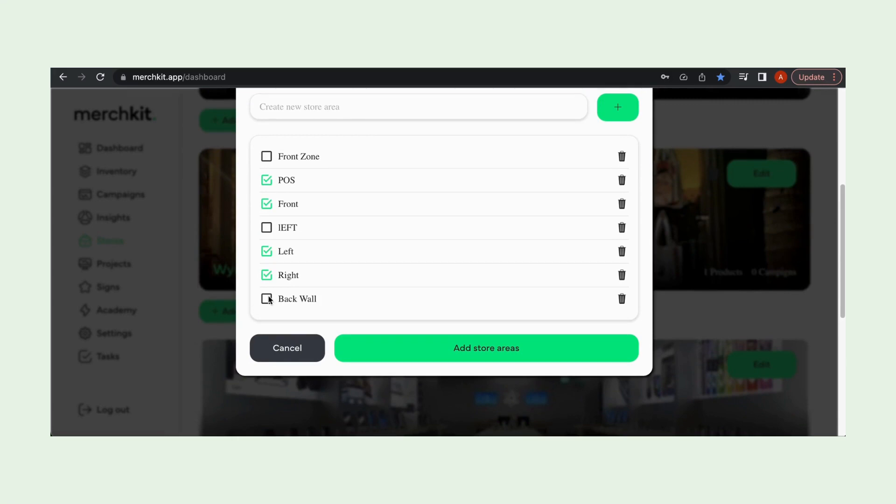
click(266, 299)
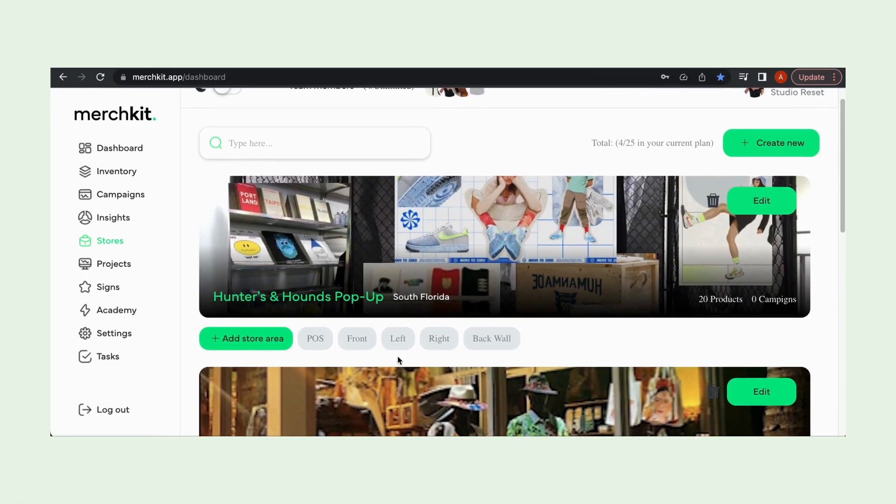
mouse_move(529, 350)
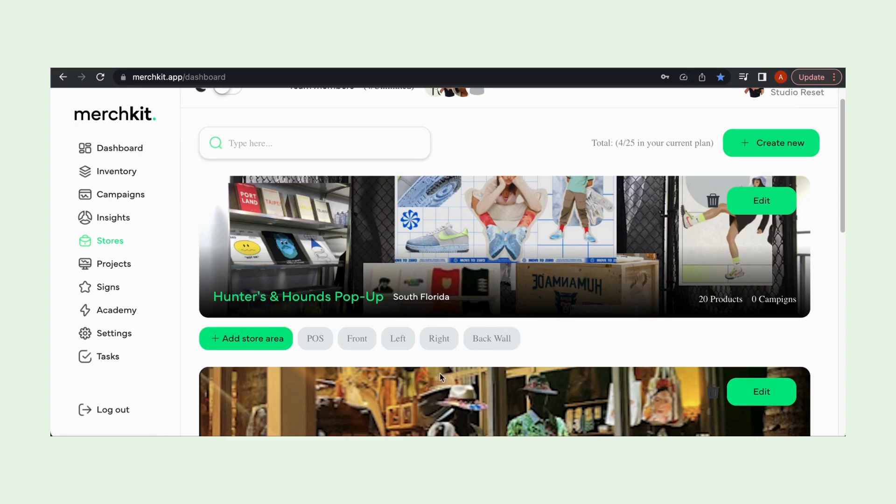
mouse_move(293, 377)
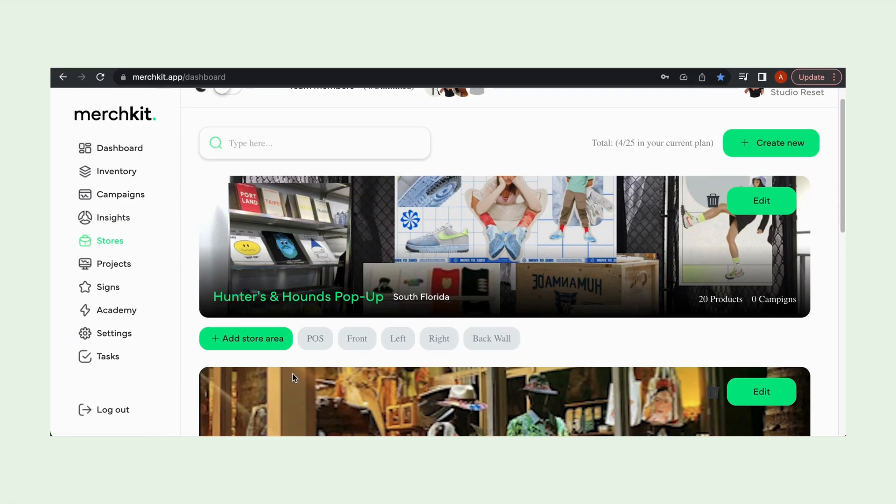